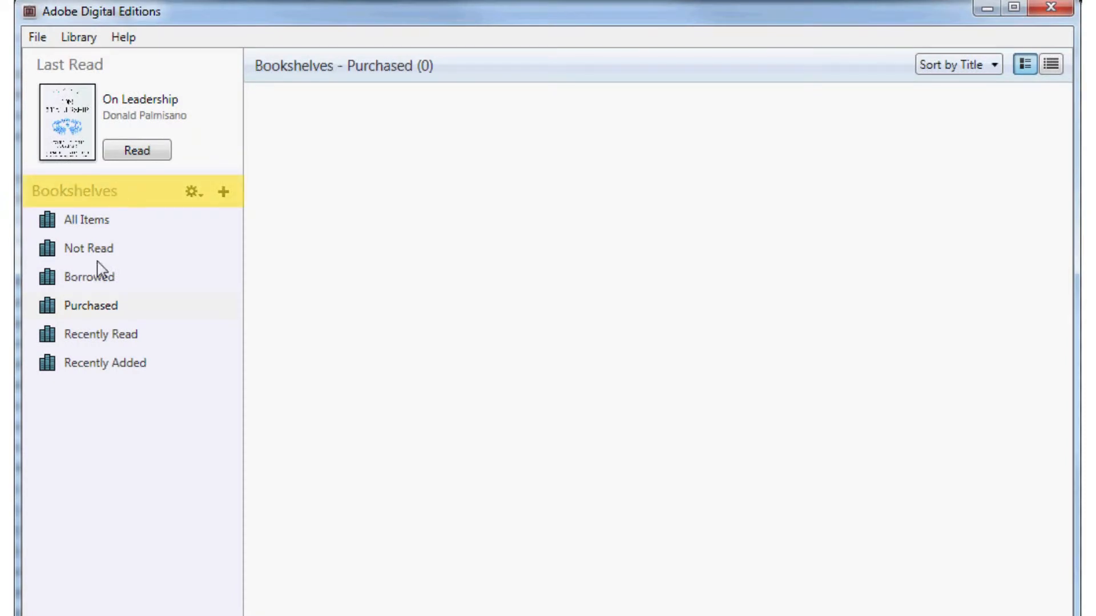
Step: Show the Borrowed bookshelf and select the Emergency Teacher ebook
{"action": "left_click", "coordinate": [89, 276]}
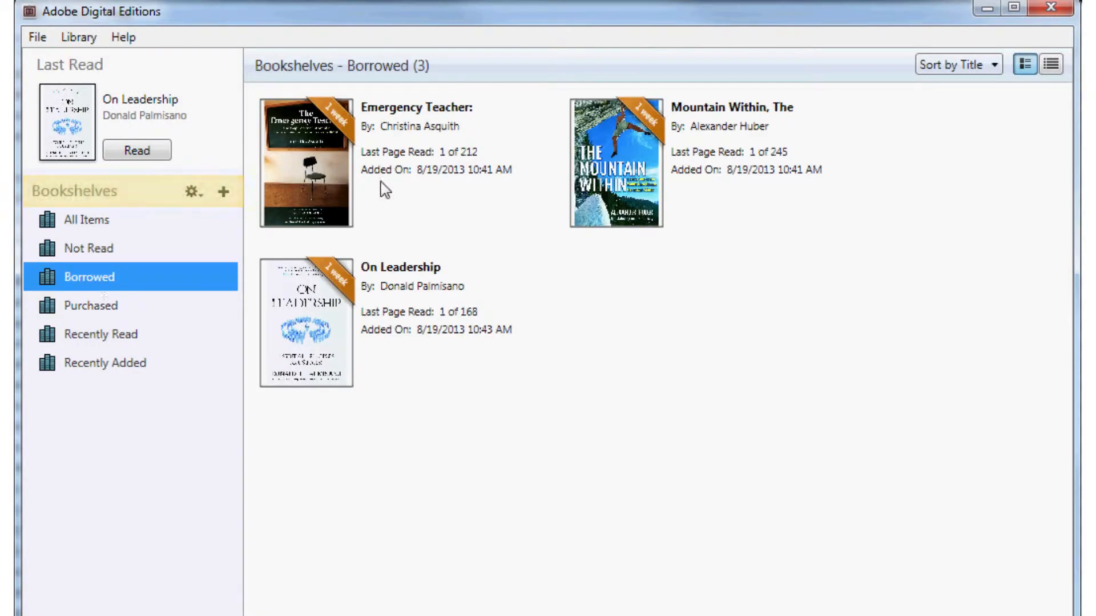
{"action": "left_click", "coordinate": [399, 163]}
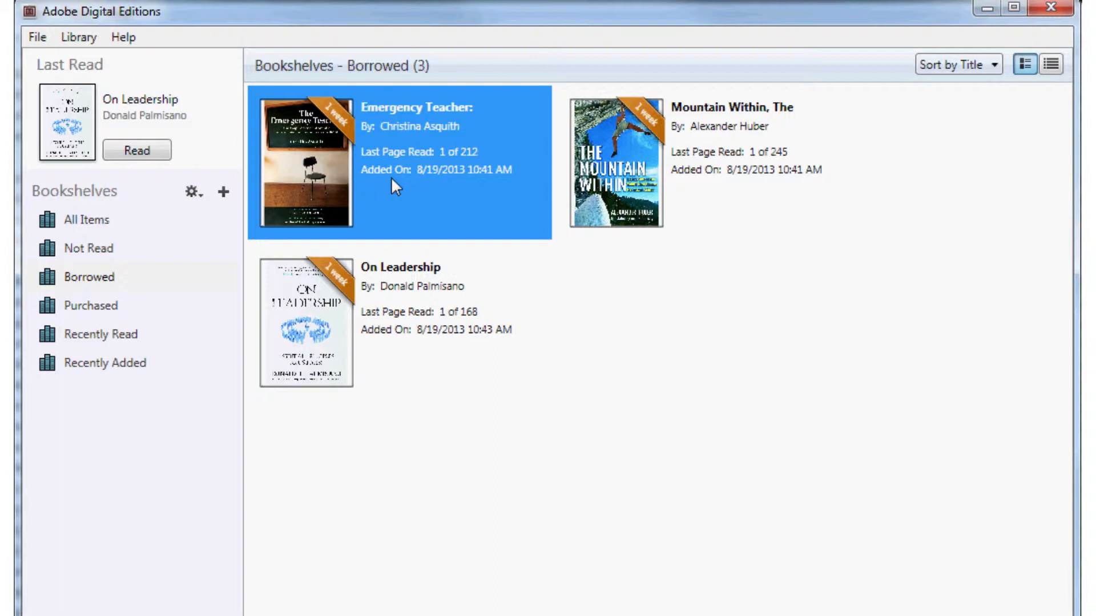
Step: Return the borrowed ebook Emergency Teacher to the lender and confirm the return
{"action": "right_click", "coordinate": [395, 189]}
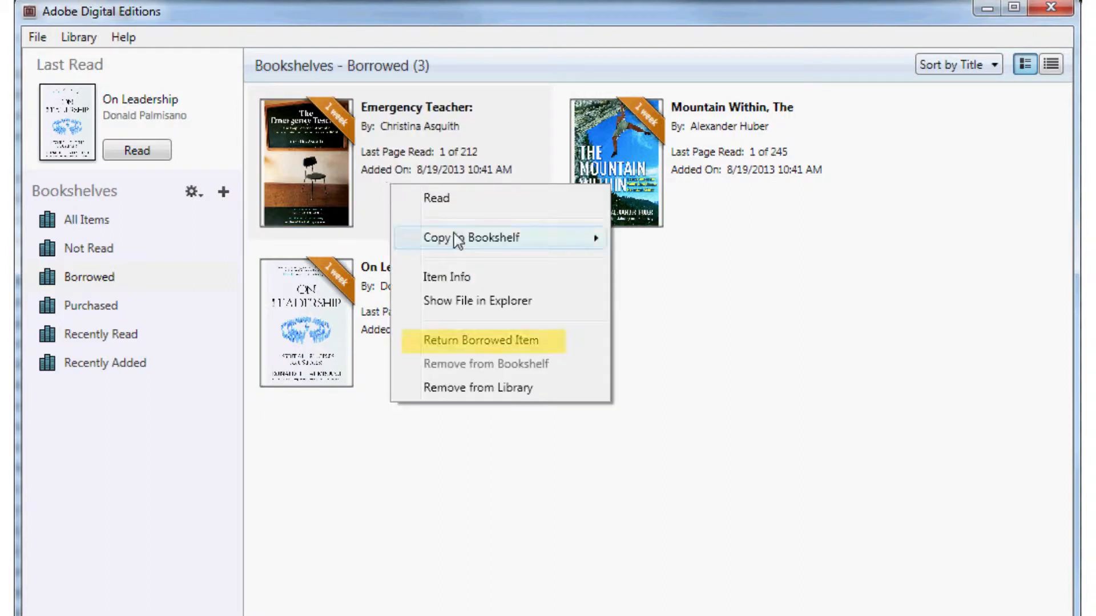
{"action": "mouse_move", "coordinate": [451, 327]}
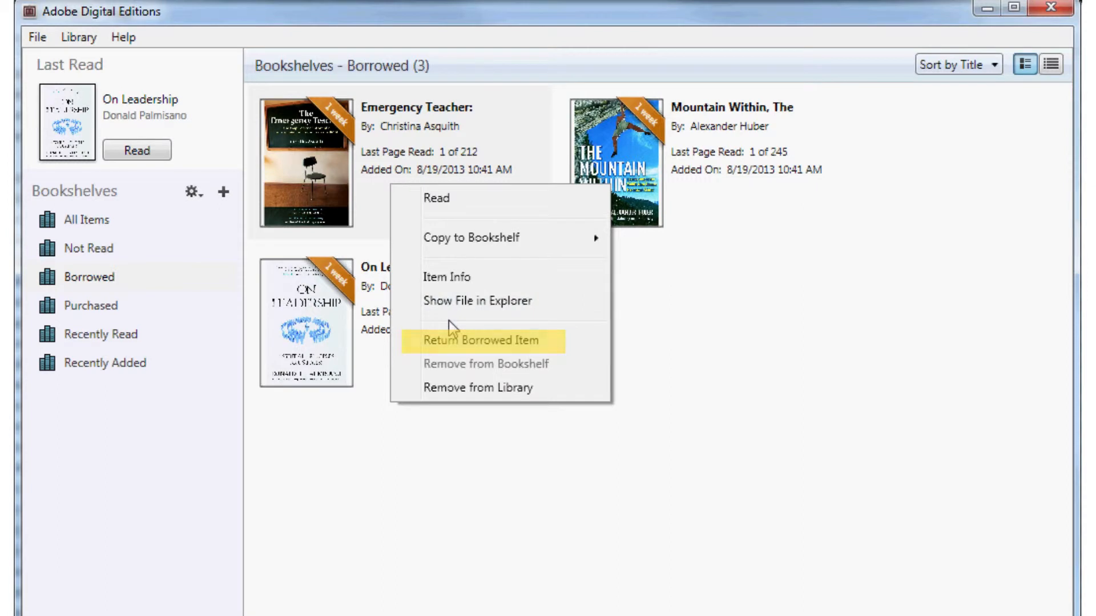
{"action": "left_click", "coordinate": [481, 340]}
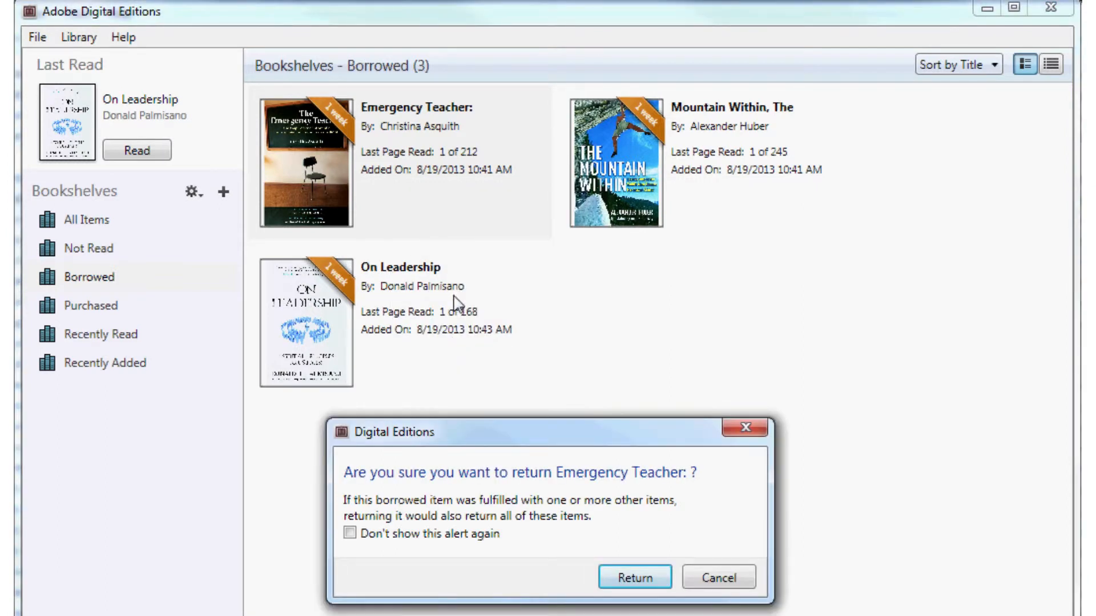
{"action": "left_click", "coordinate": [633, 577]}
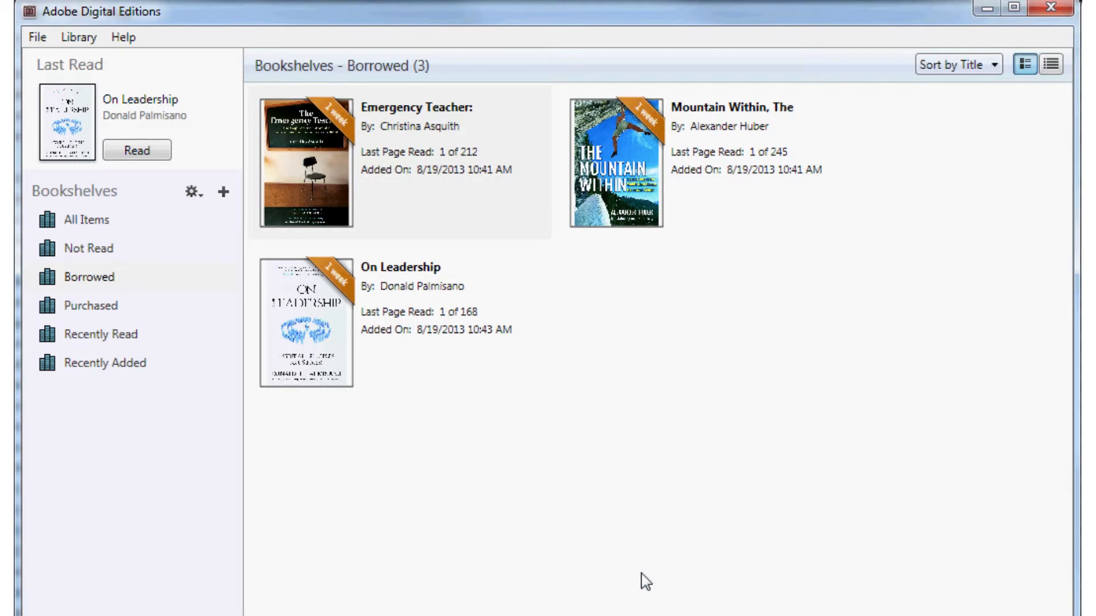
Step: Remove 'Mountain Within, The' from the library and confirm the removal
{"action": "right_click", "coordinate": [306, 162]}
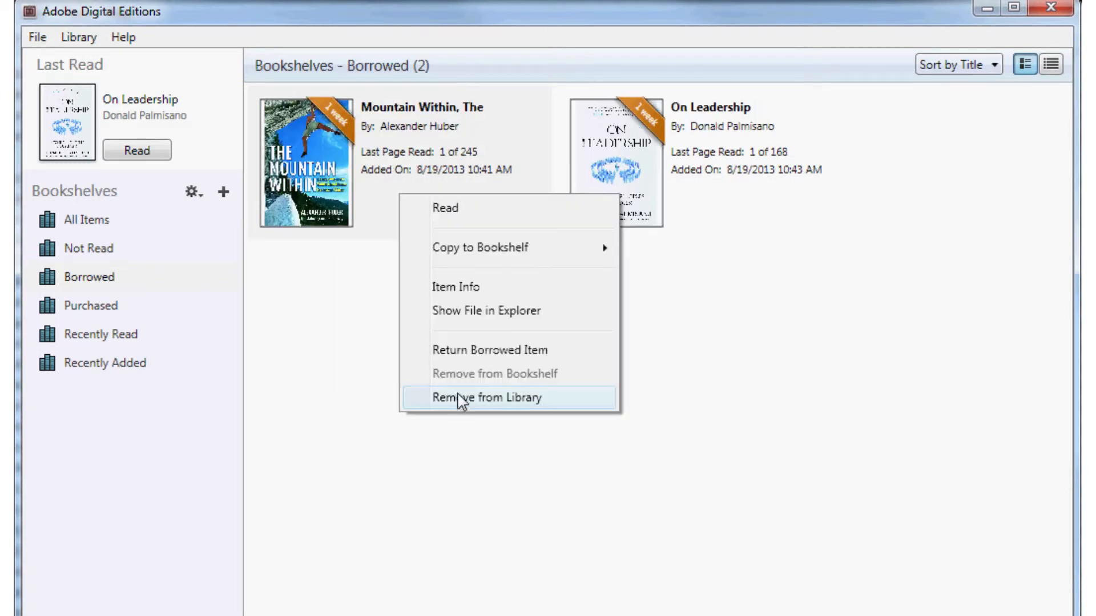
{"action": "left_click", "coordinate": [487, 397]}
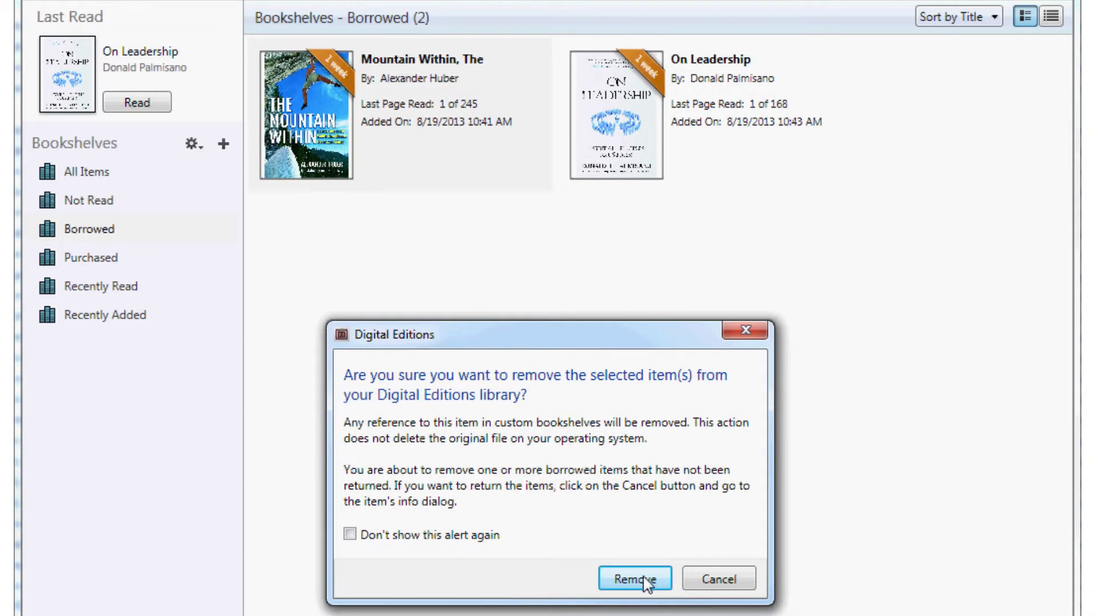
{"action": "left_click", "coordinate": [633, 578]}
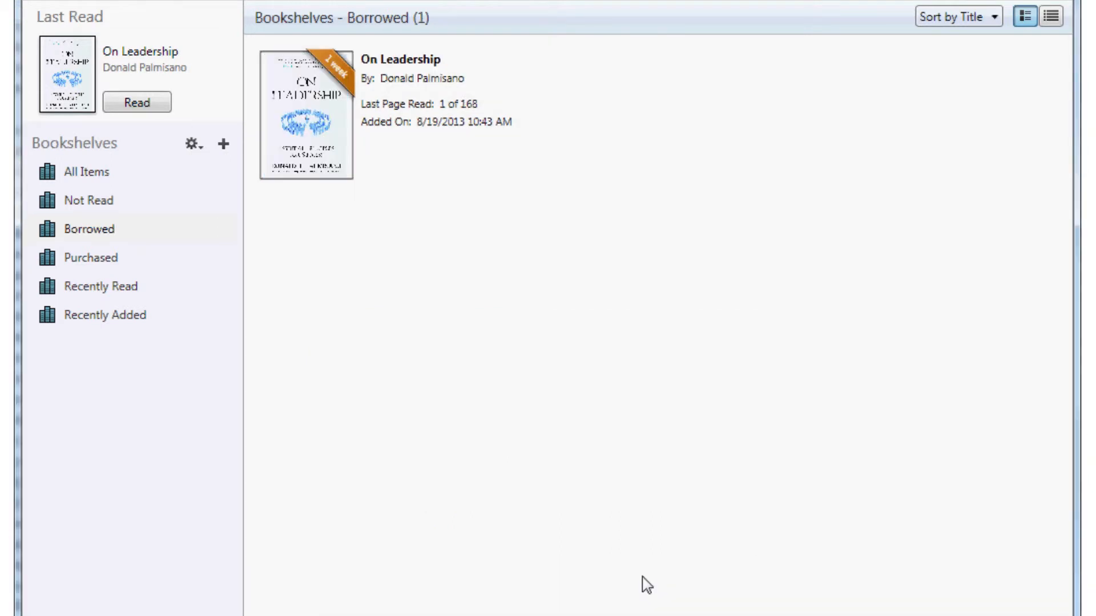